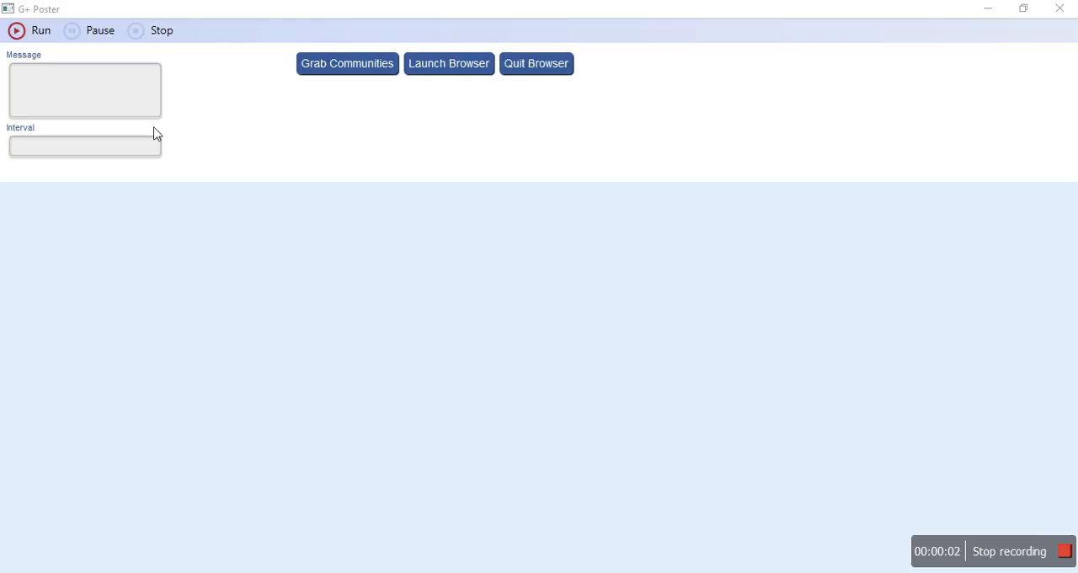
mouse_move(26, 22)
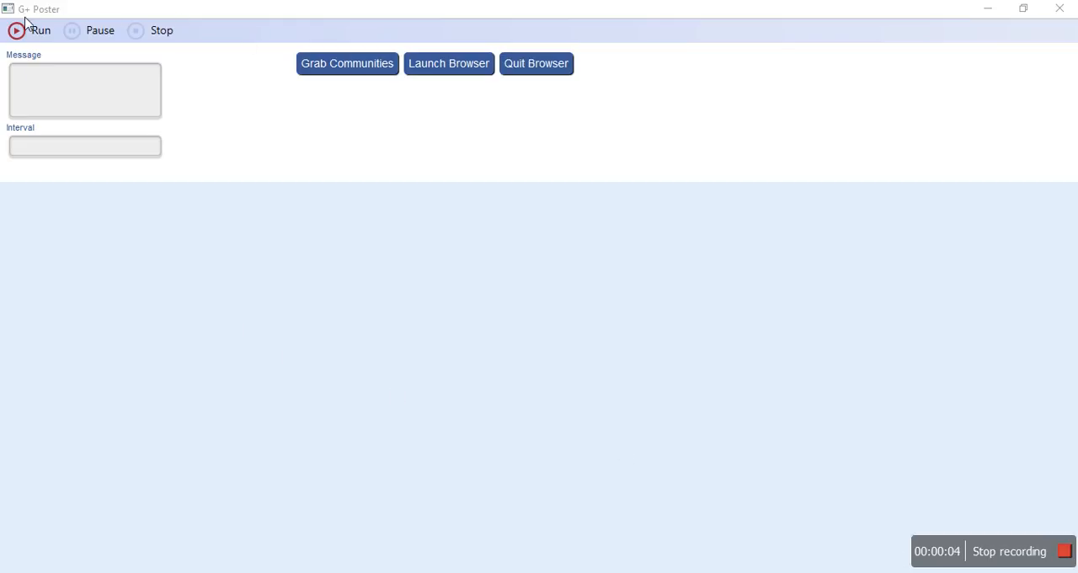
mouse_move(520, 133)
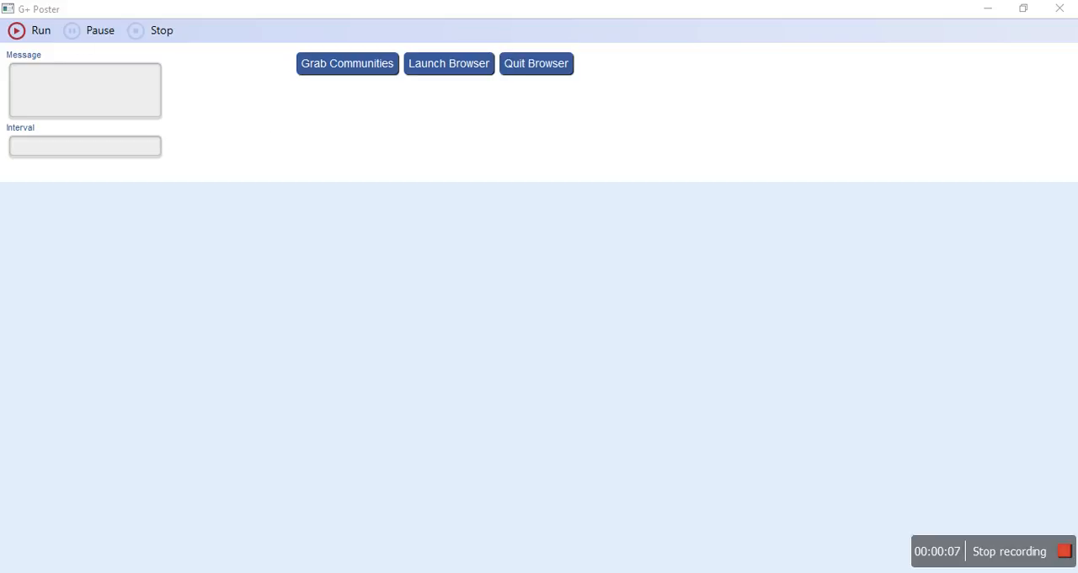
mouse_move(407, 208)
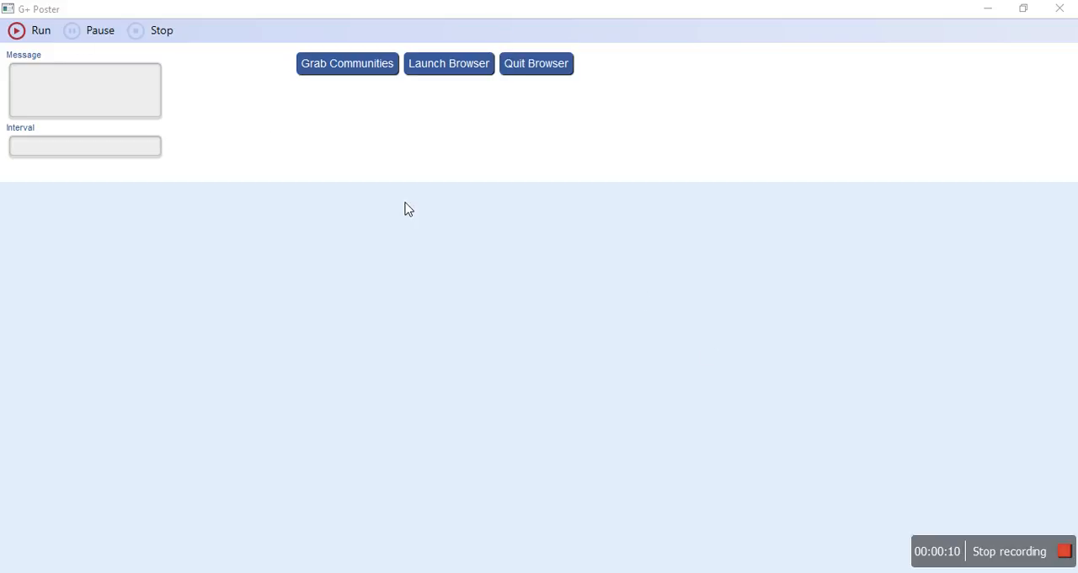
mouse_move(140, 141)
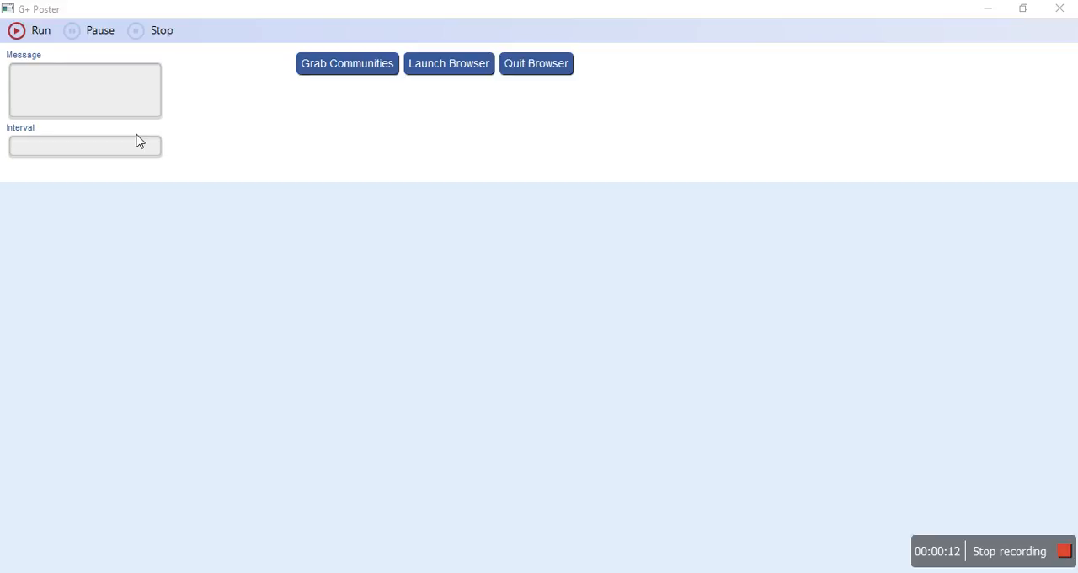
mouse_move(257, 115)
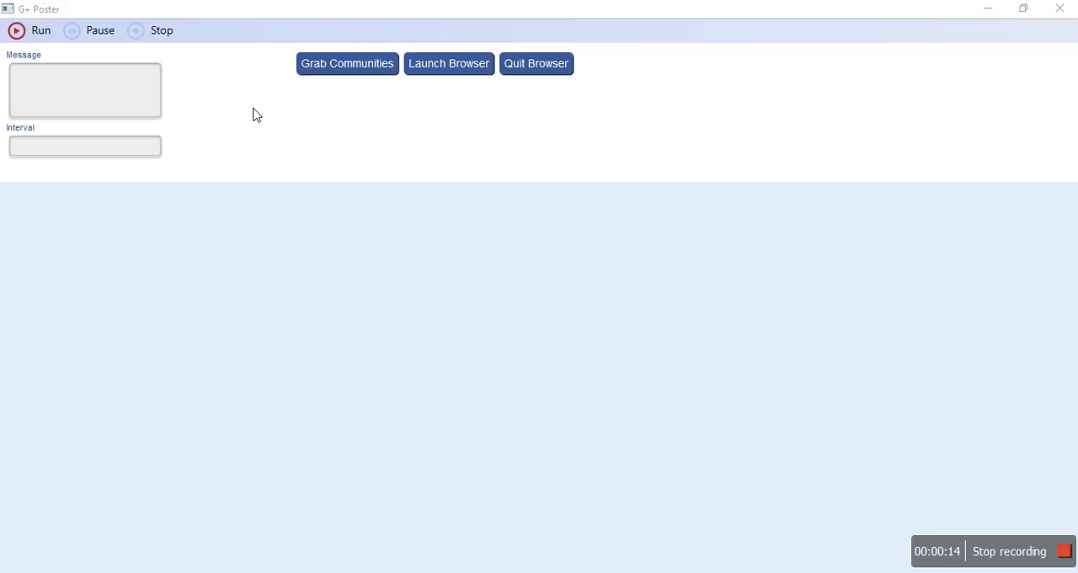
mouse_move(465, 73)
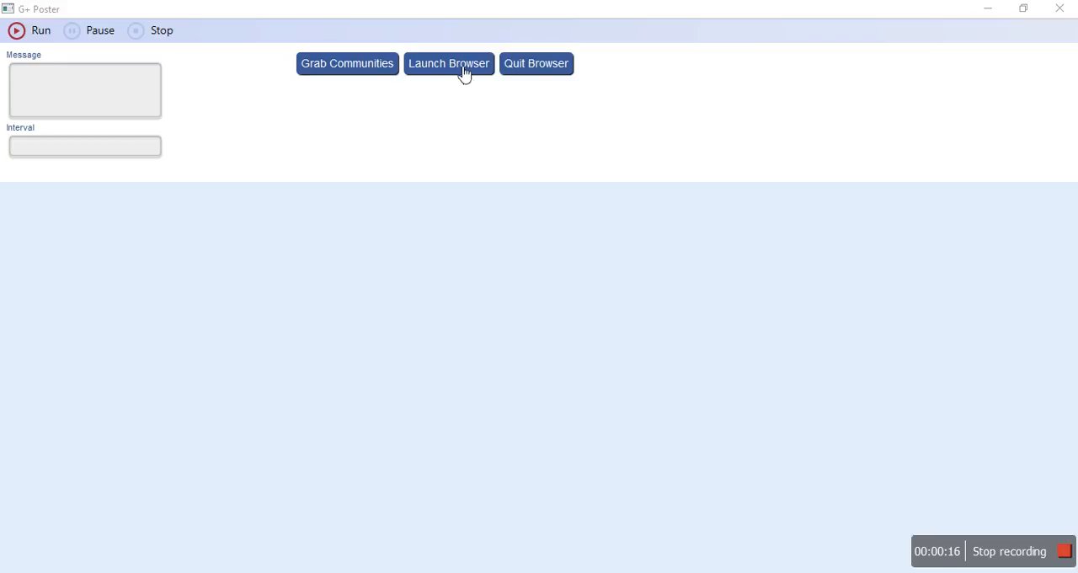
mouse_move(443, 78)
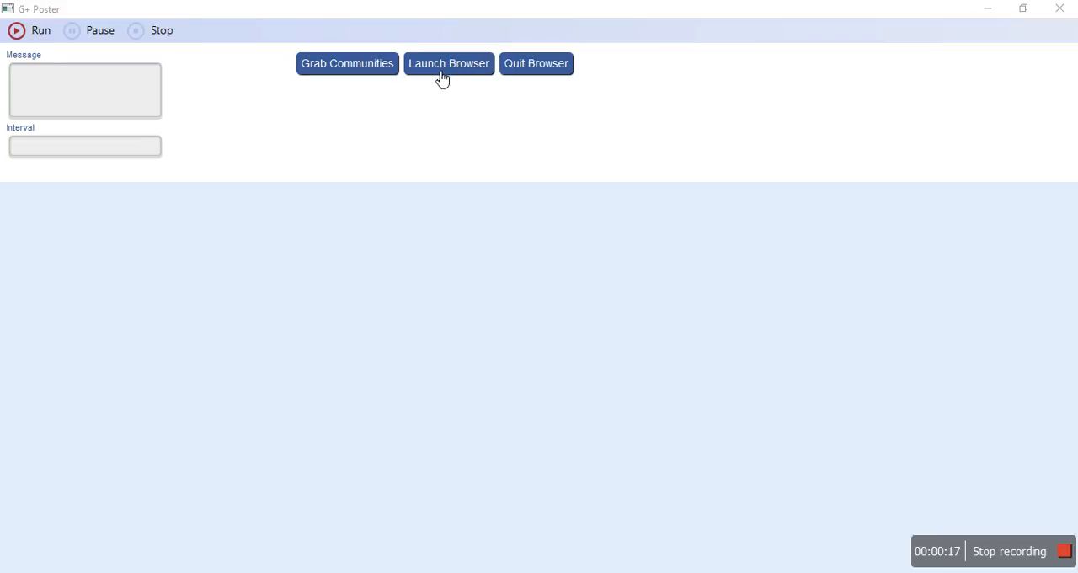
- Launch the poster's browser and load plus.google.com, fixing the mistyped .om ending
click(449, 63)
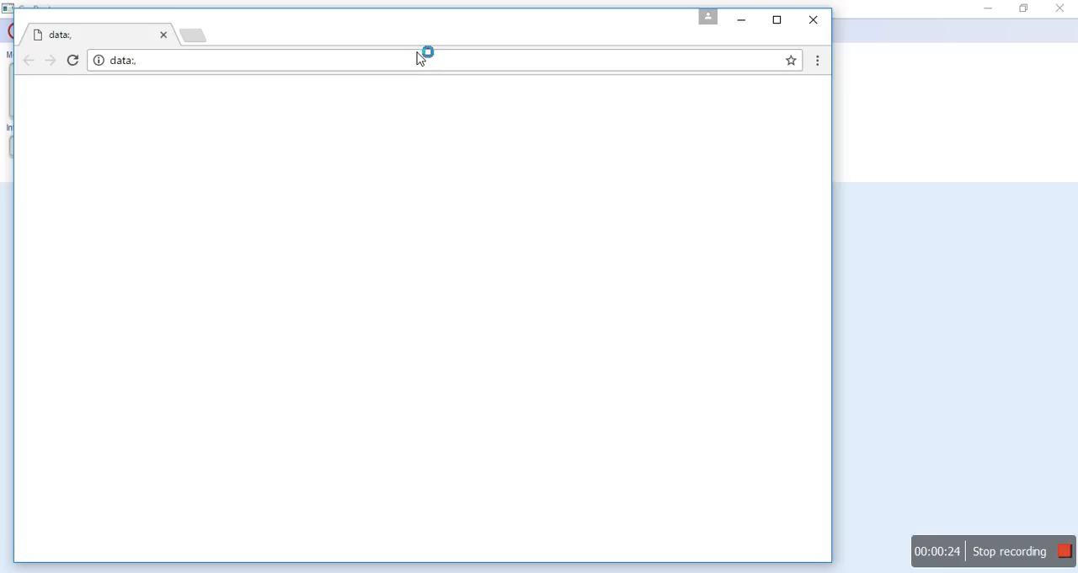
text(plus.google.om)
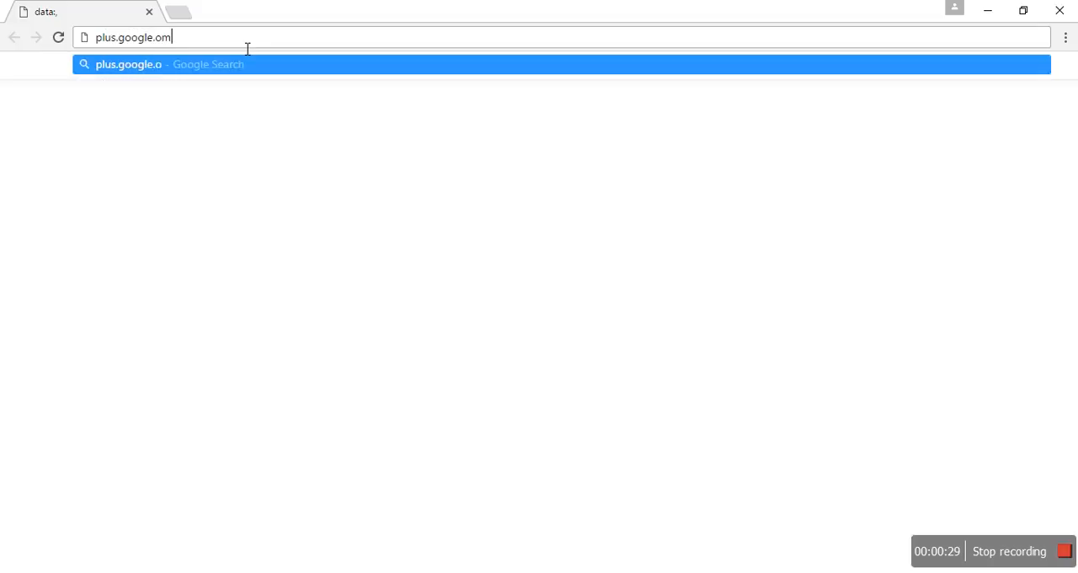
key(Return)
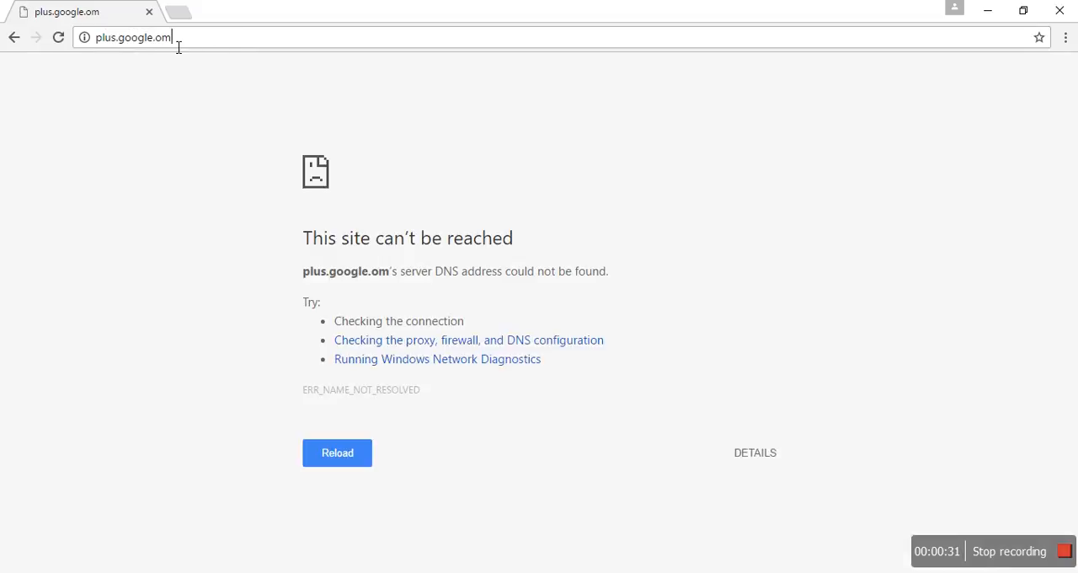
double_click(163, 37)
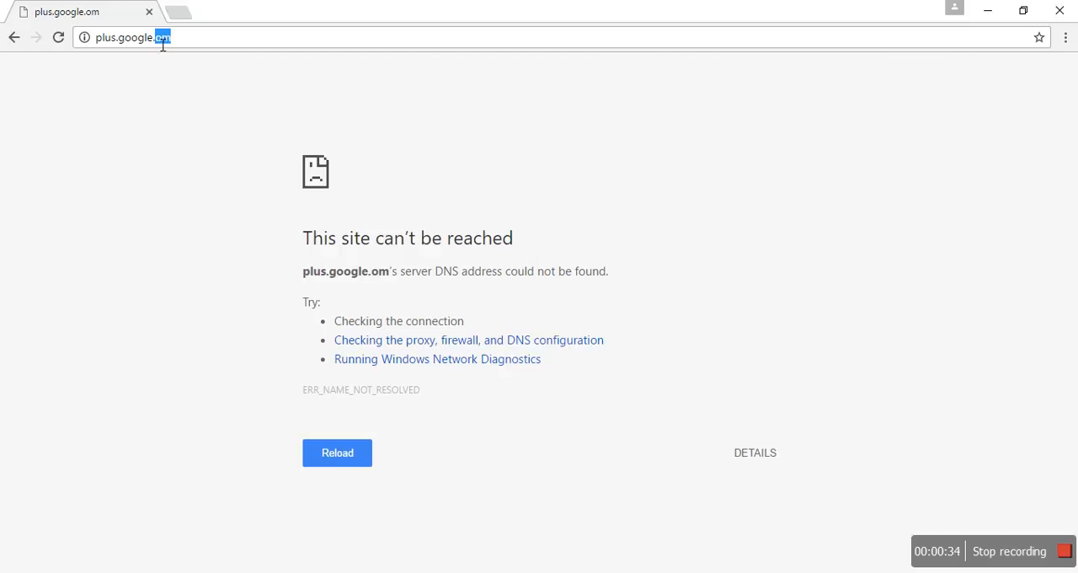
text(comom)
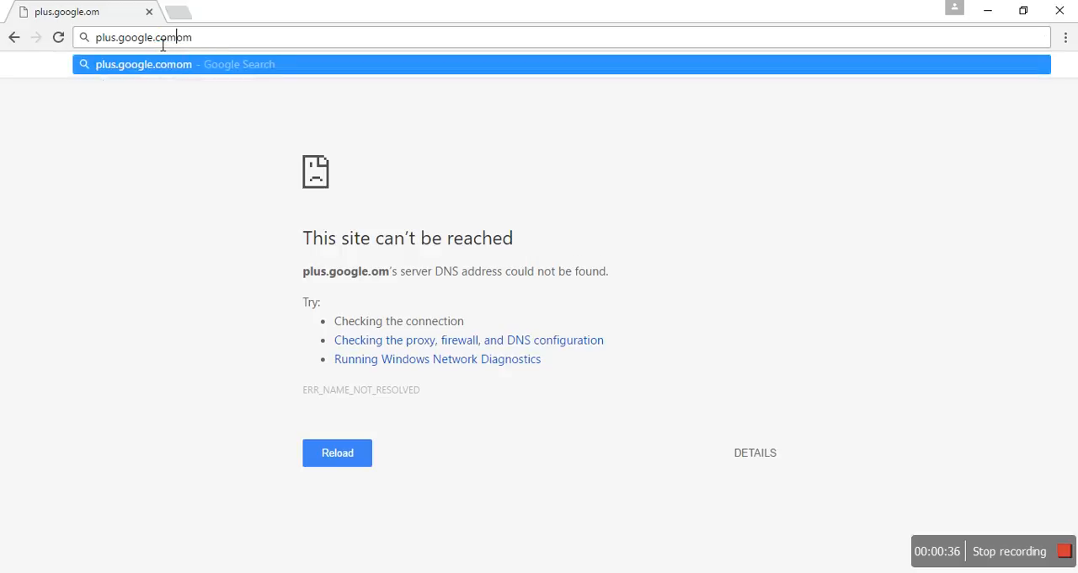
text(=)
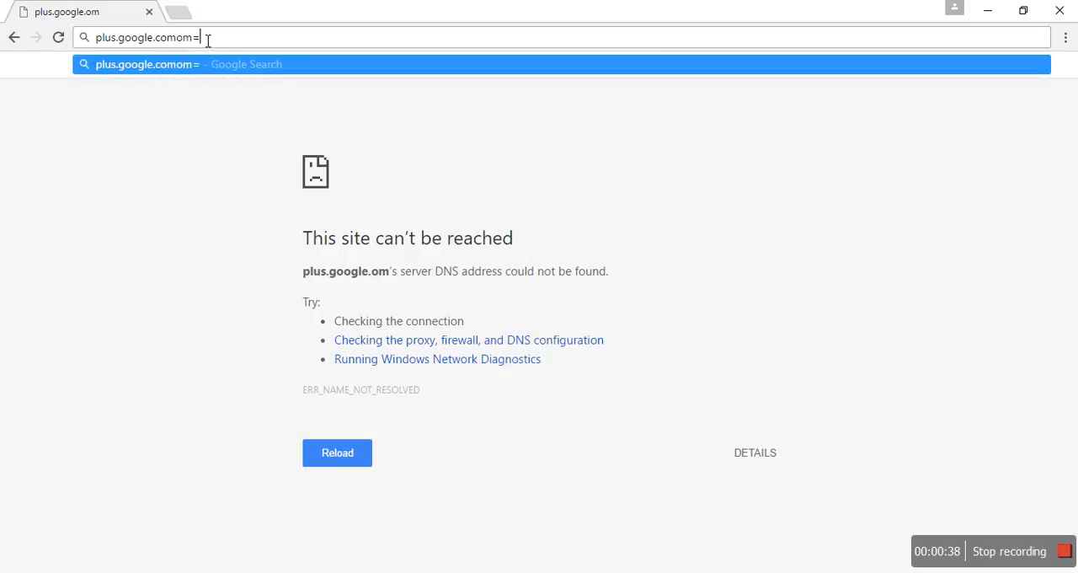
key(Return)
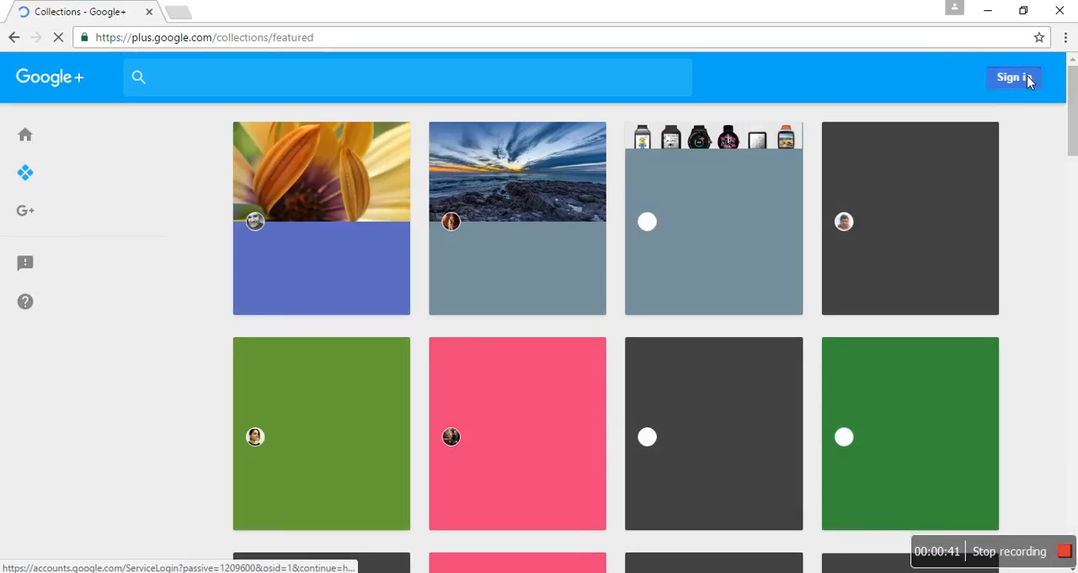
- Sign in to Google+ with the Google account email and password
click(1015, 77)
text(ph)
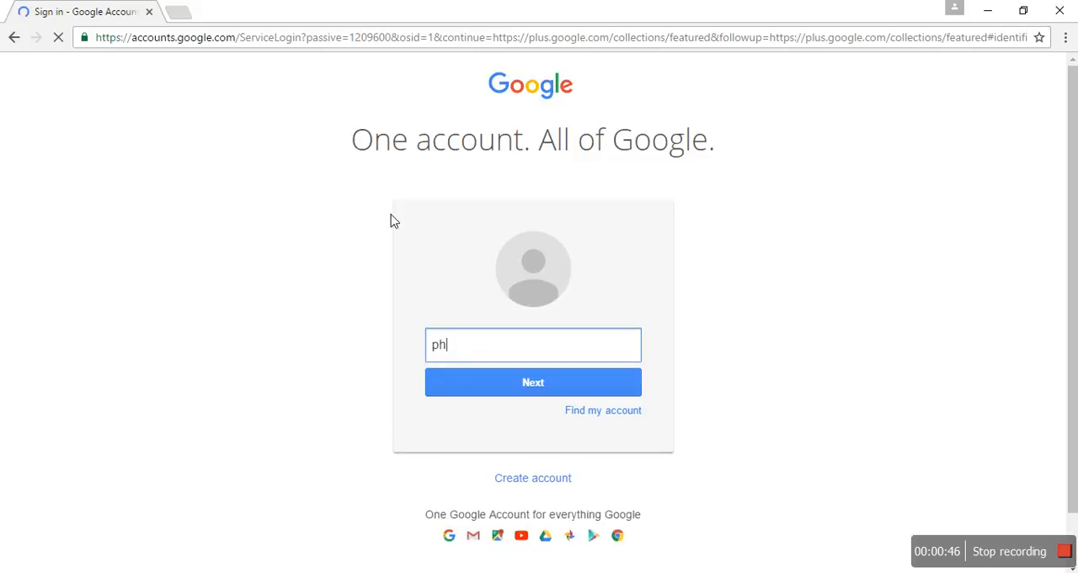
text(otos)
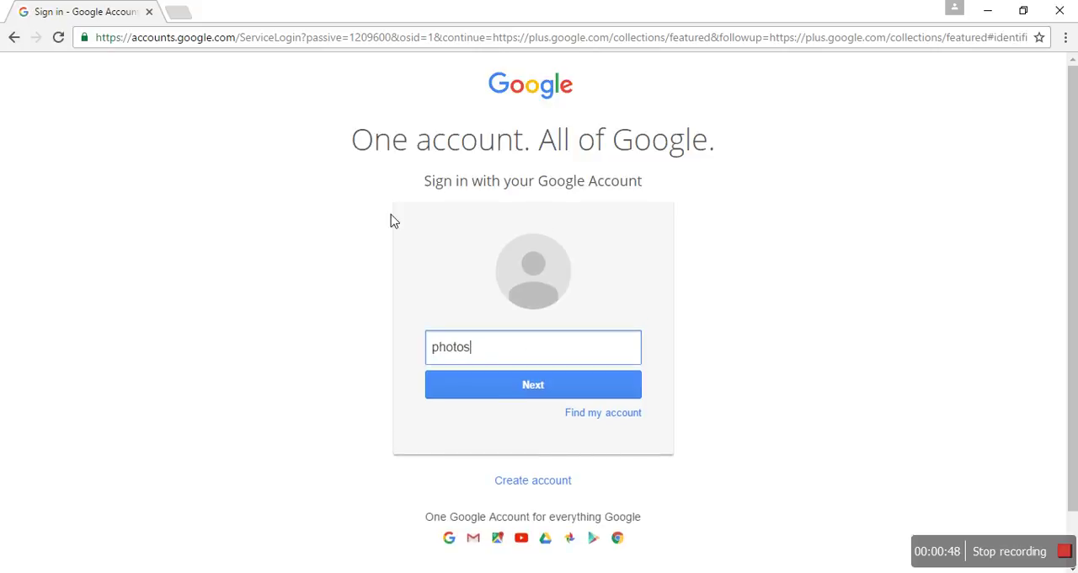
click(532, 384)
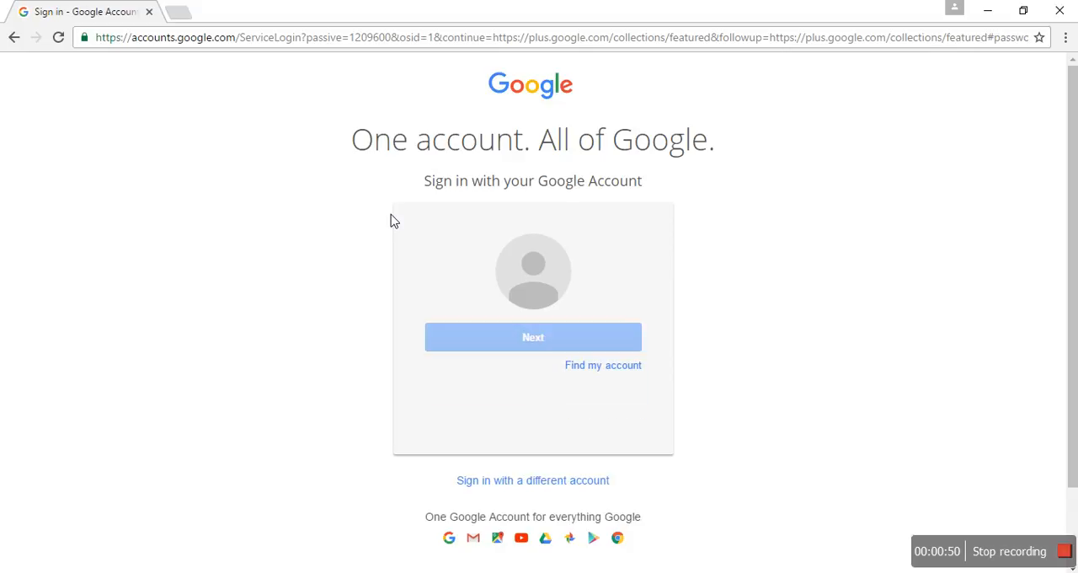
click(532, 337)
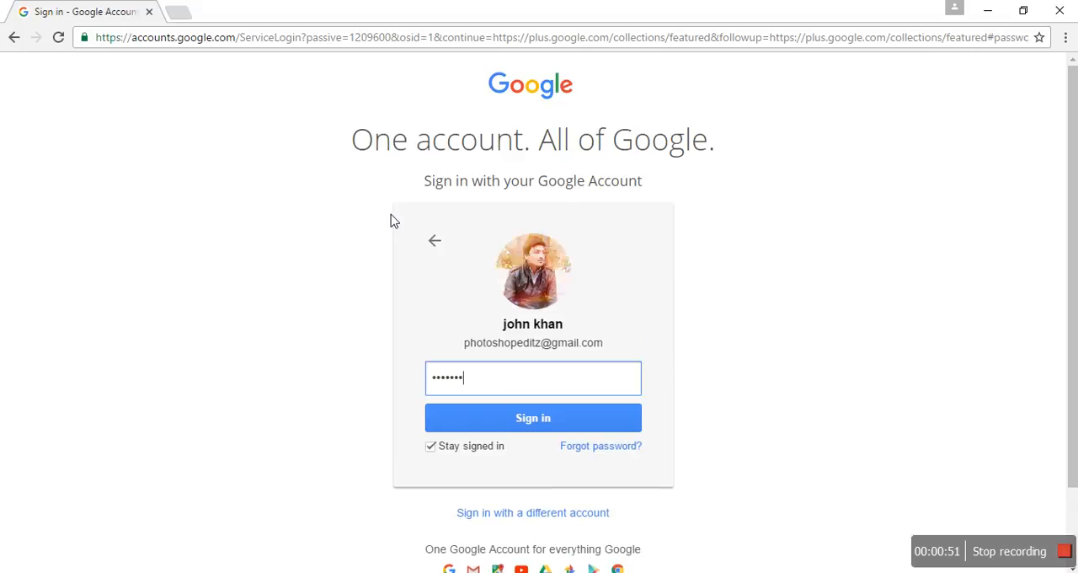
click(532, 417)
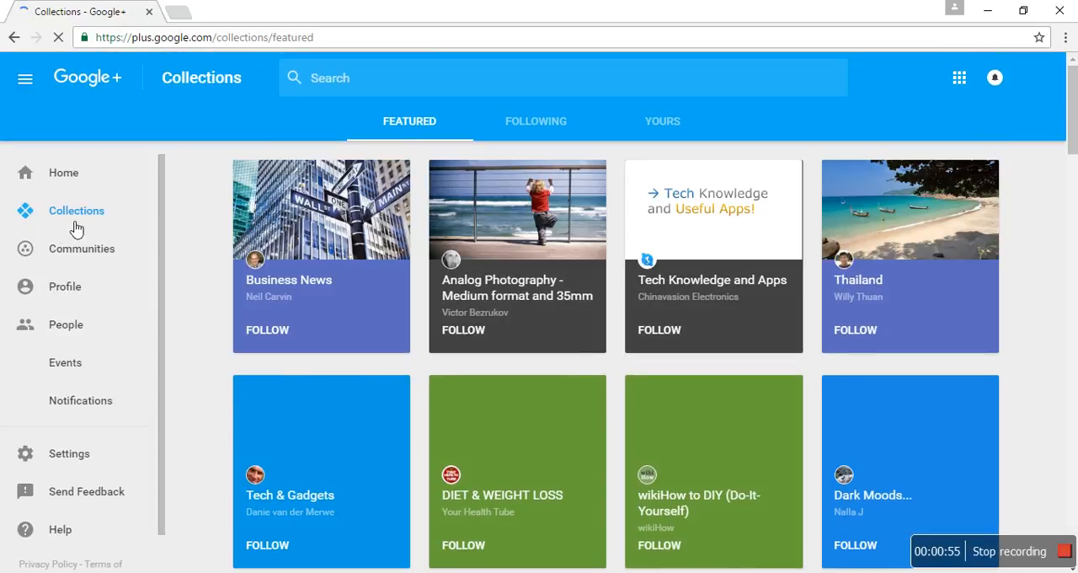
click(82, 249)
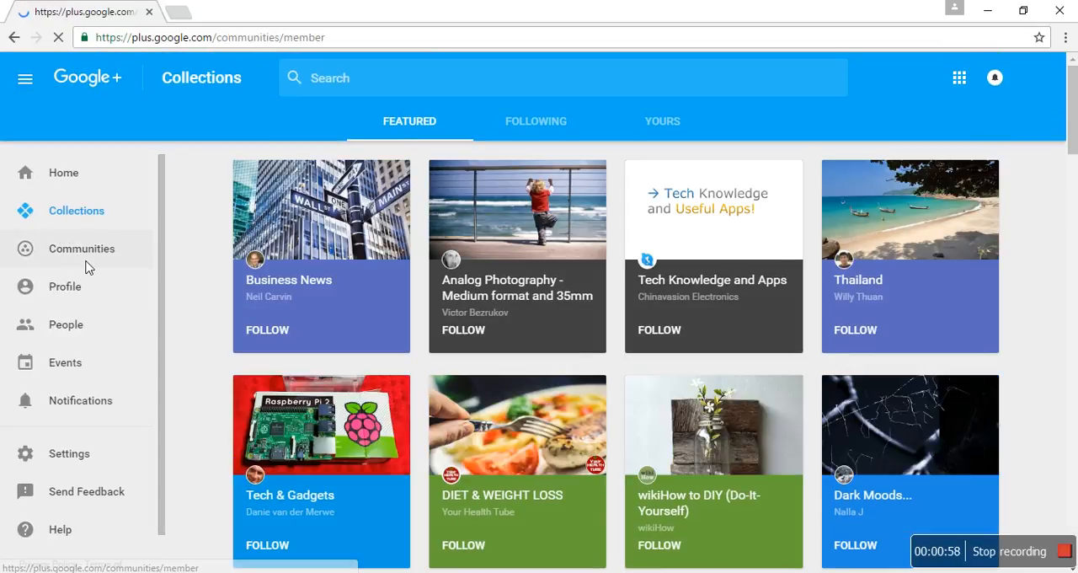
click(82, 249)
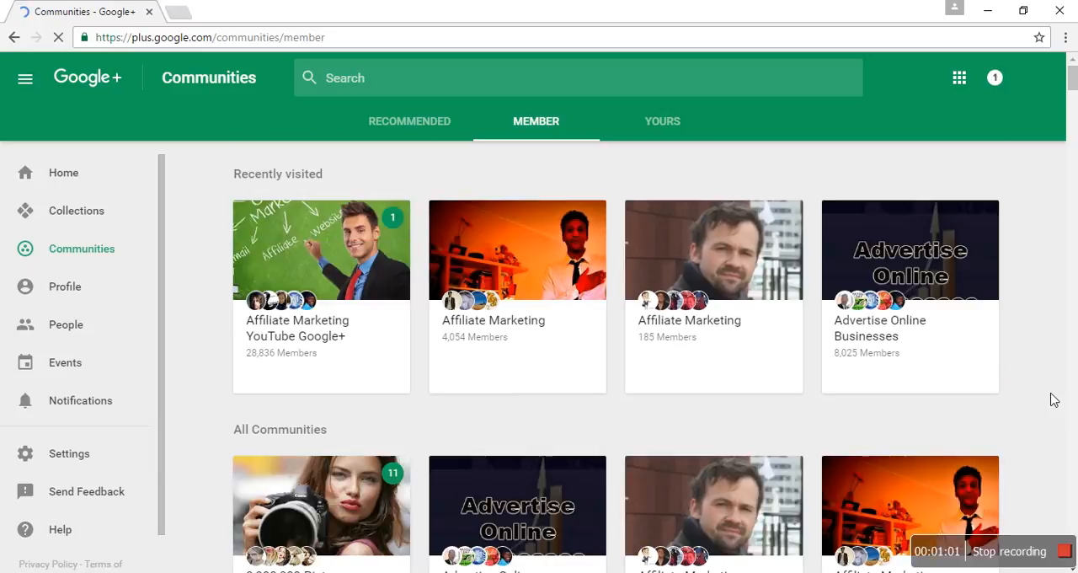
scroll(down, 3)
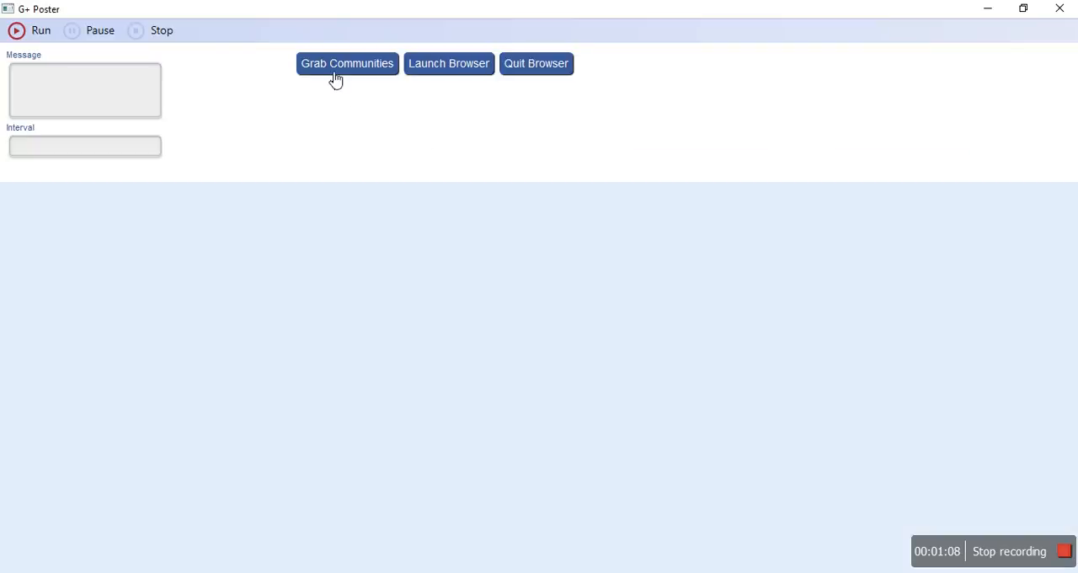
mouse_move(226, 128)
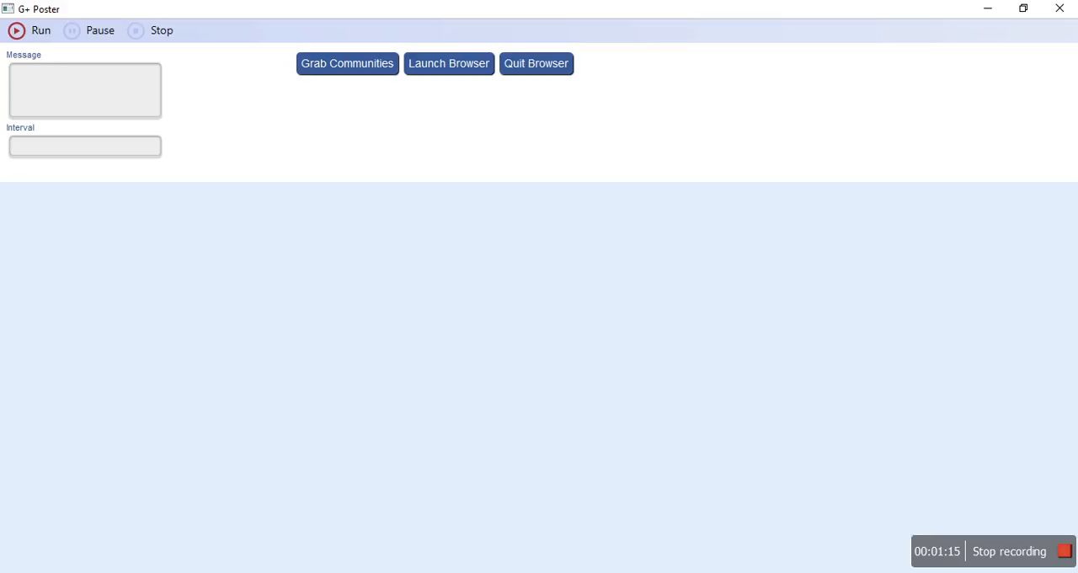
mouse_move(241, 129)
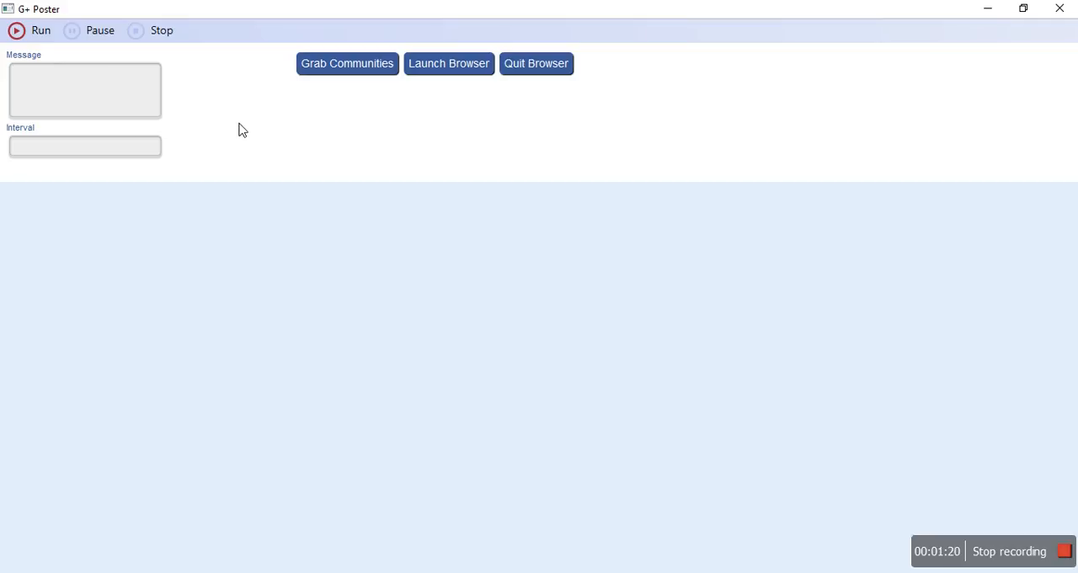
- Return to G+ Poster and place the cursor in the Message box
click(84, 90)
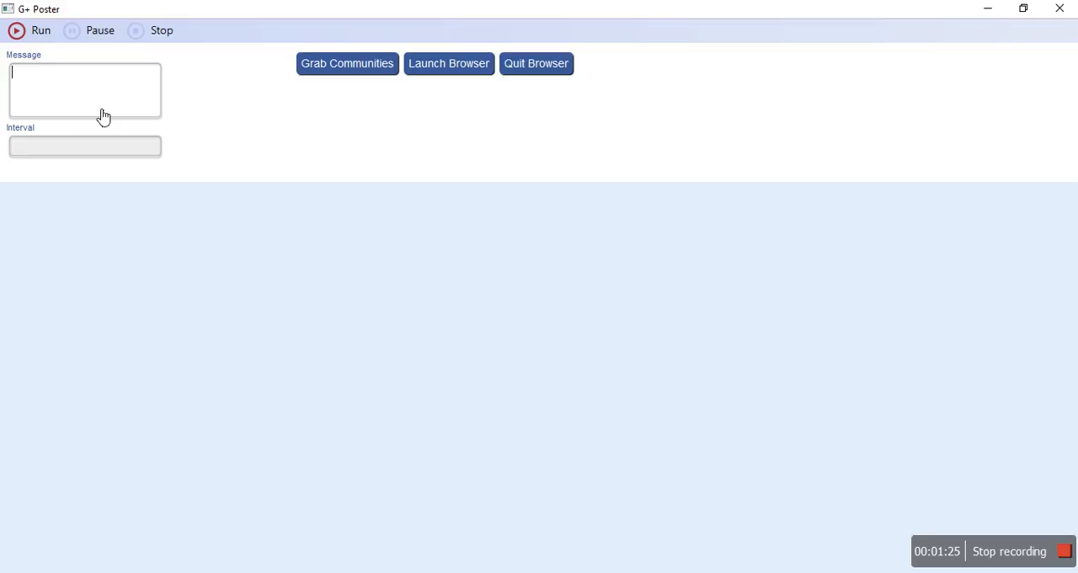
- Enter the spintax message {Automation Tool|Social Media automation} in G+ Poster
text(Aut)
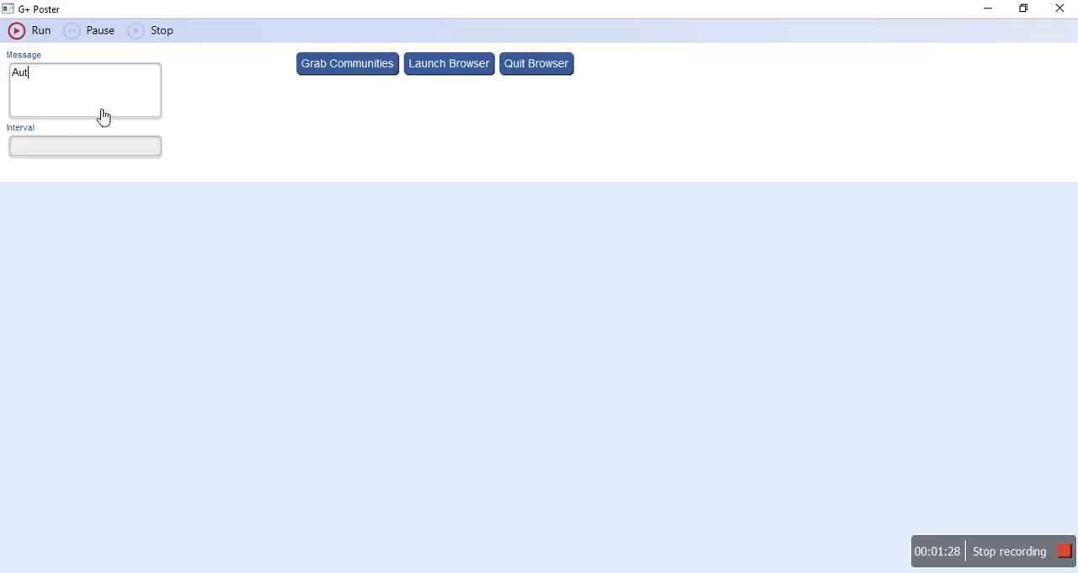
text(omation TOol)
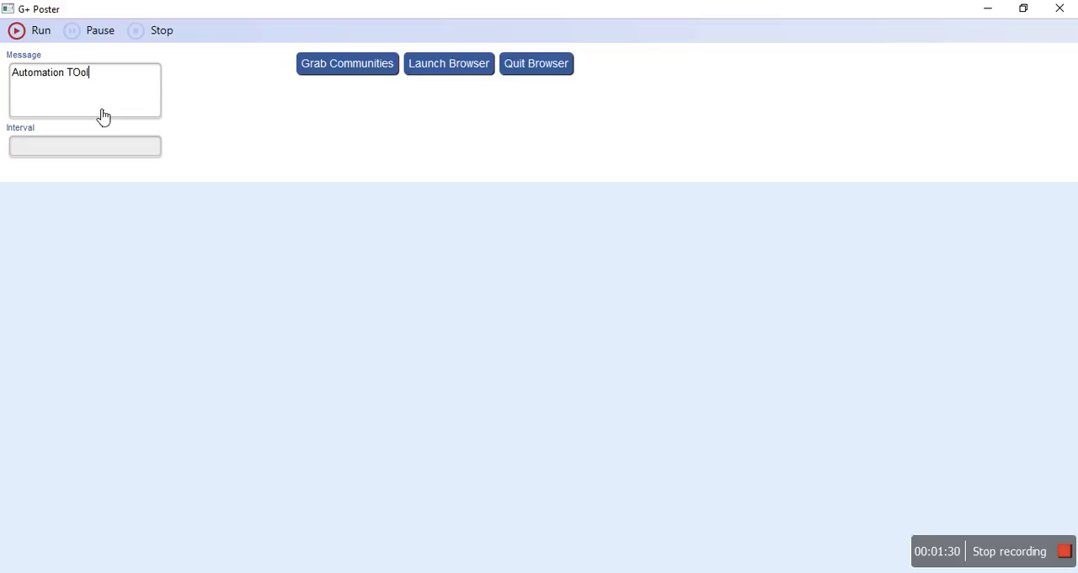
text(Tooll)
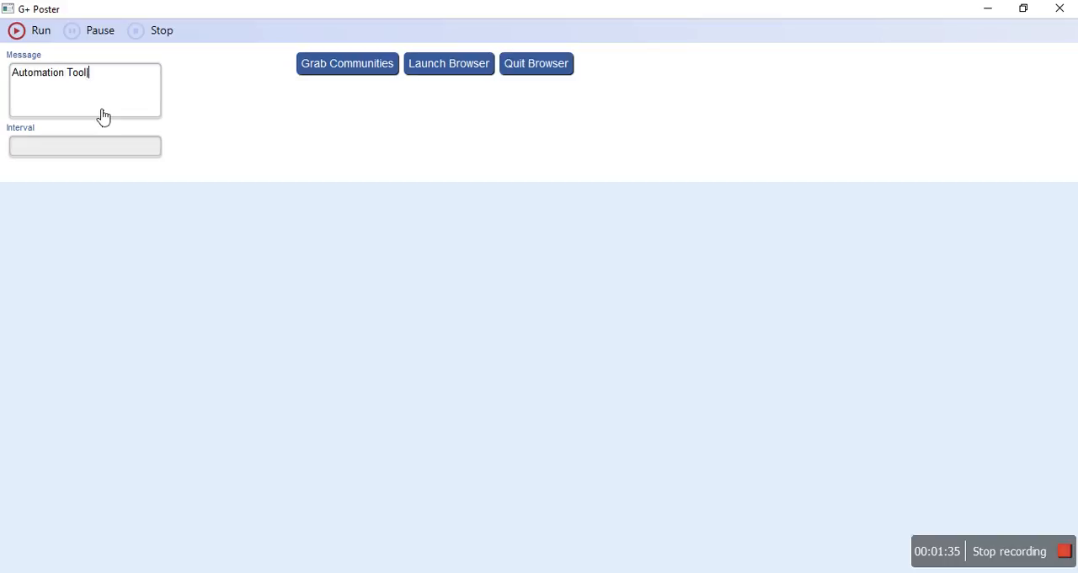
text(|So)
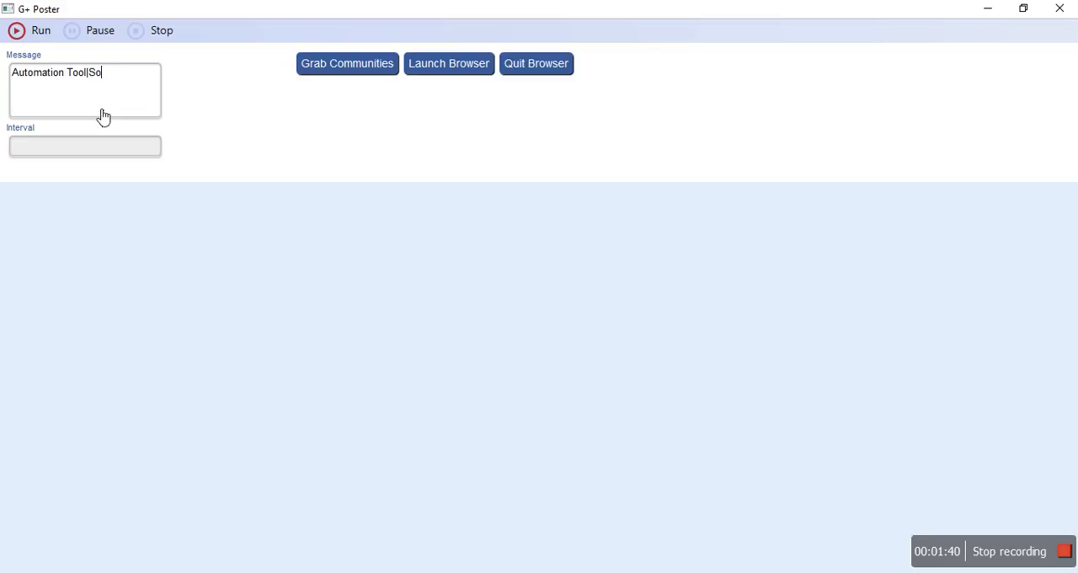
text(cial Media a)
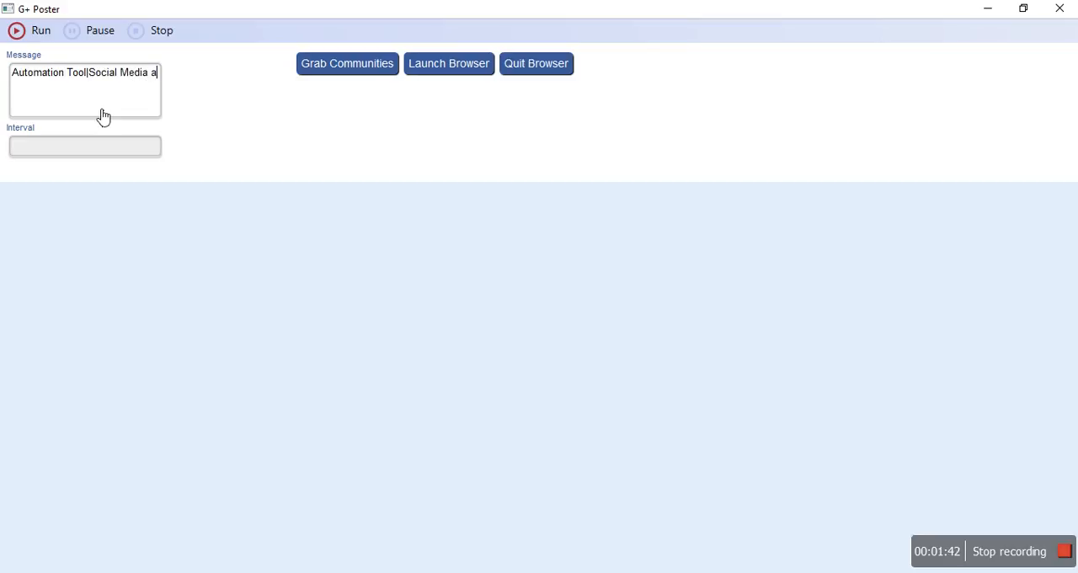
text(utomation)
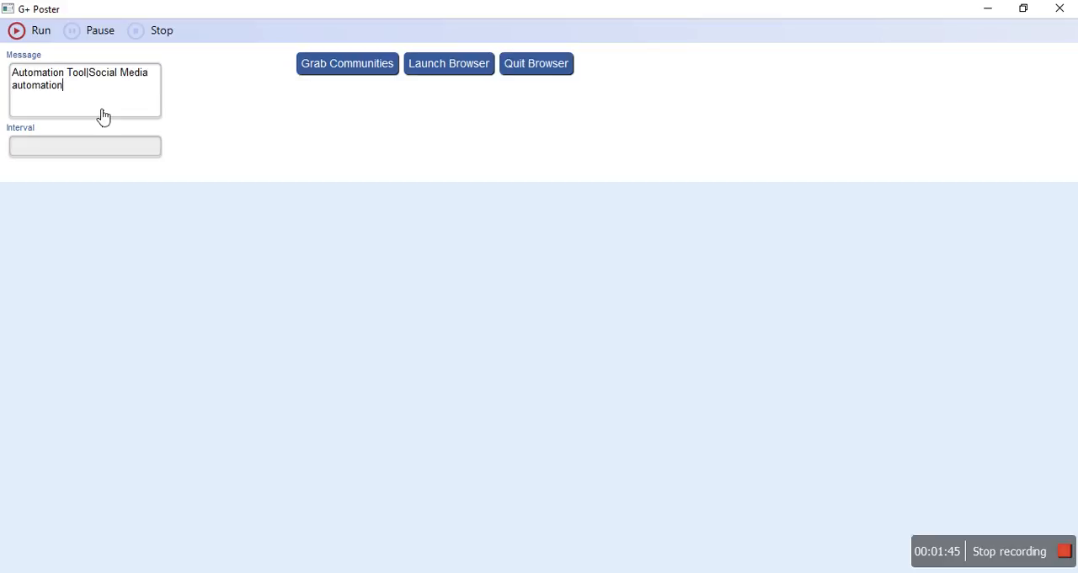
text(})
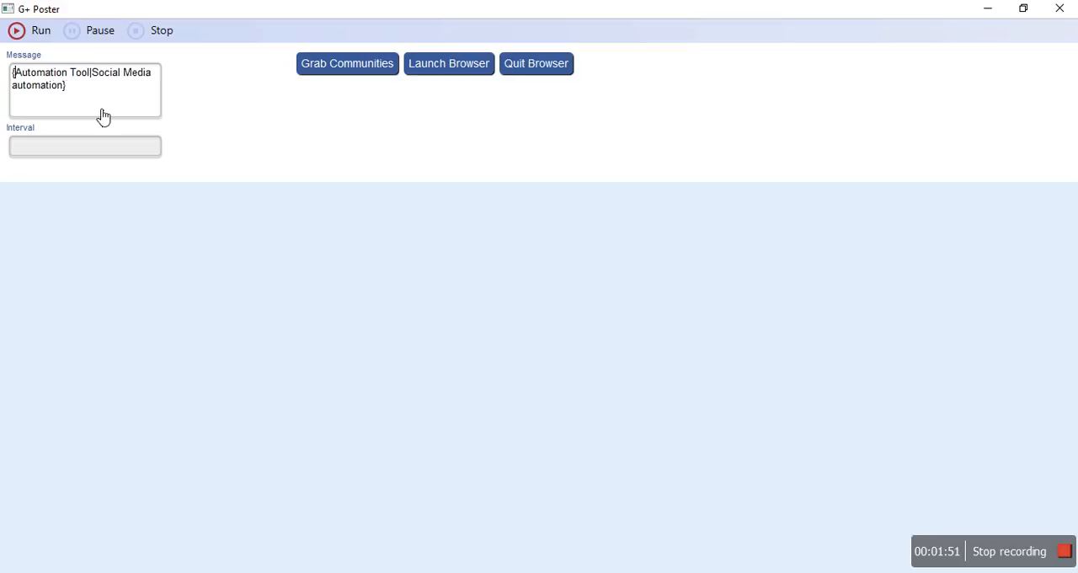
click(85, 146)
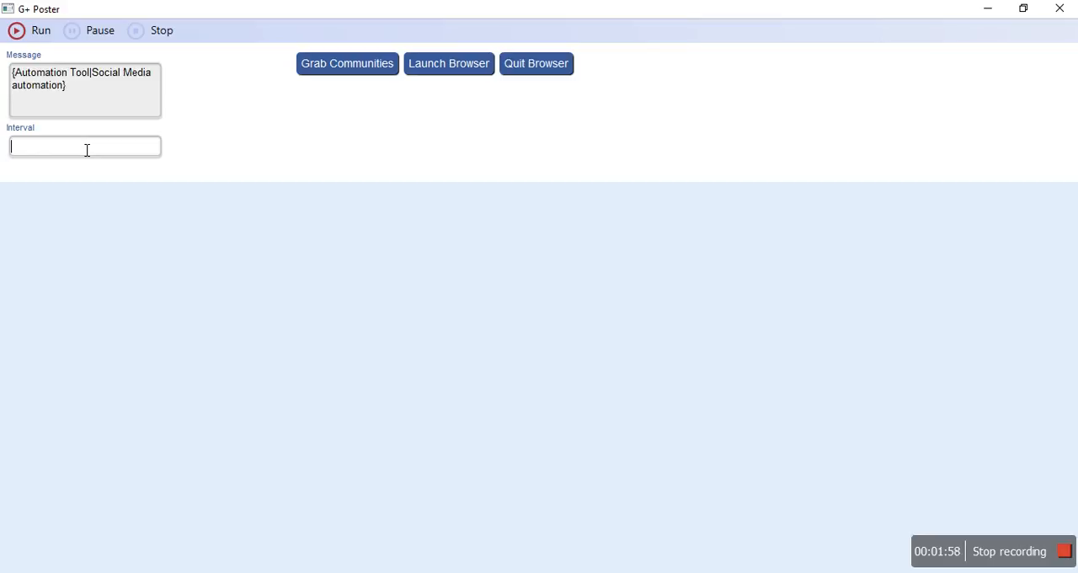
- Enter 7 as the posting interval
text(7)
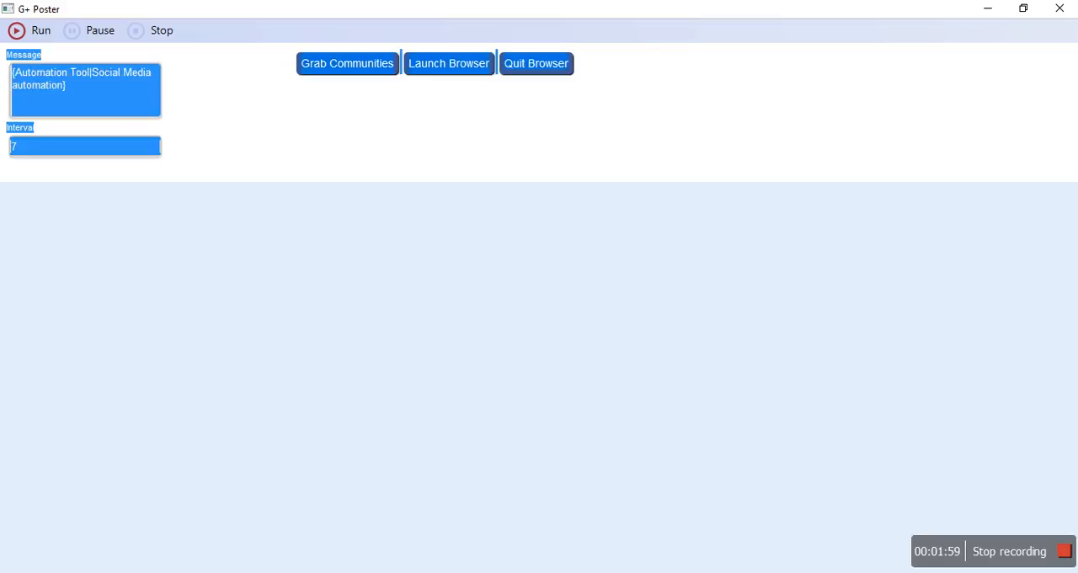
mouse_move(260, 170)
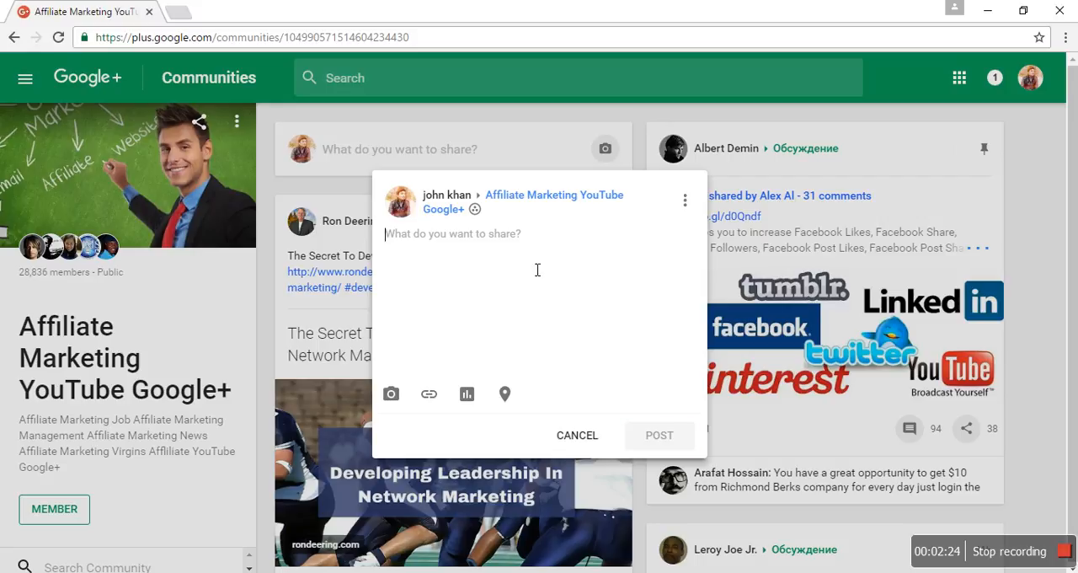
- Post 'Social Media automation' to the Affiliate Marketing YouTube community
text(Social Media automation)
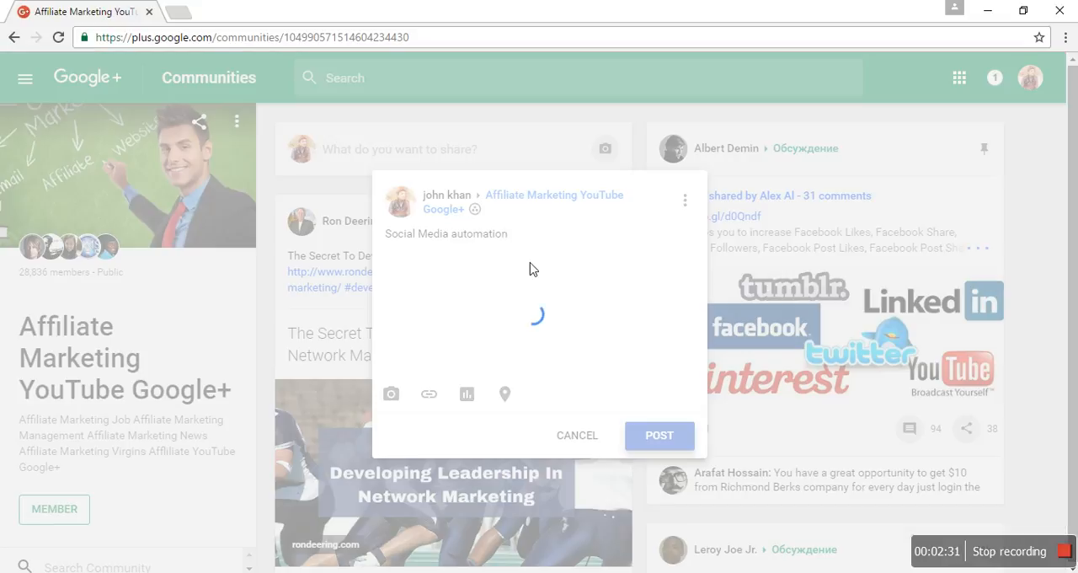
click(660, 436)
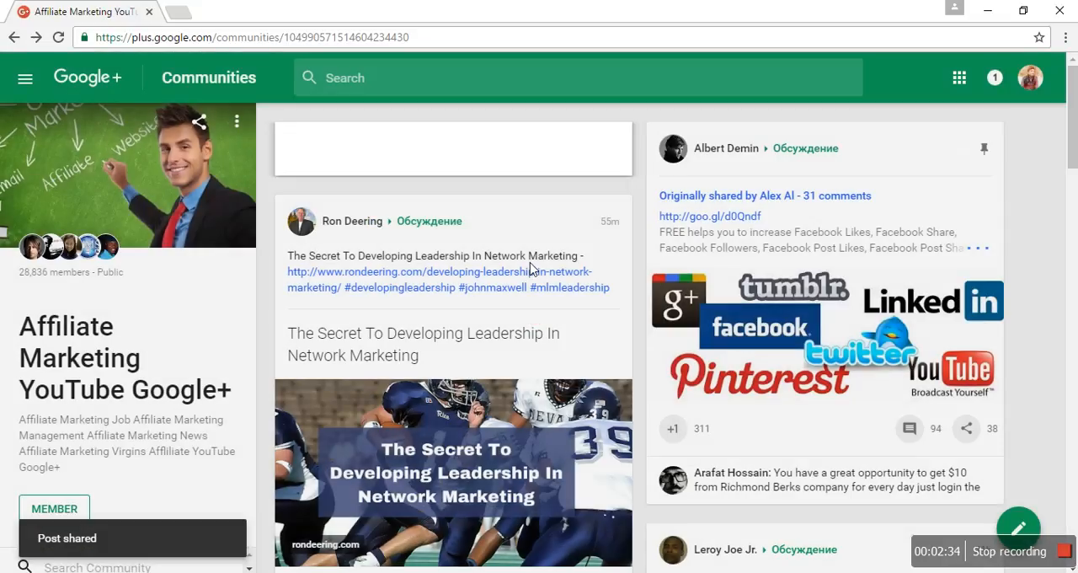
click(452, 149)
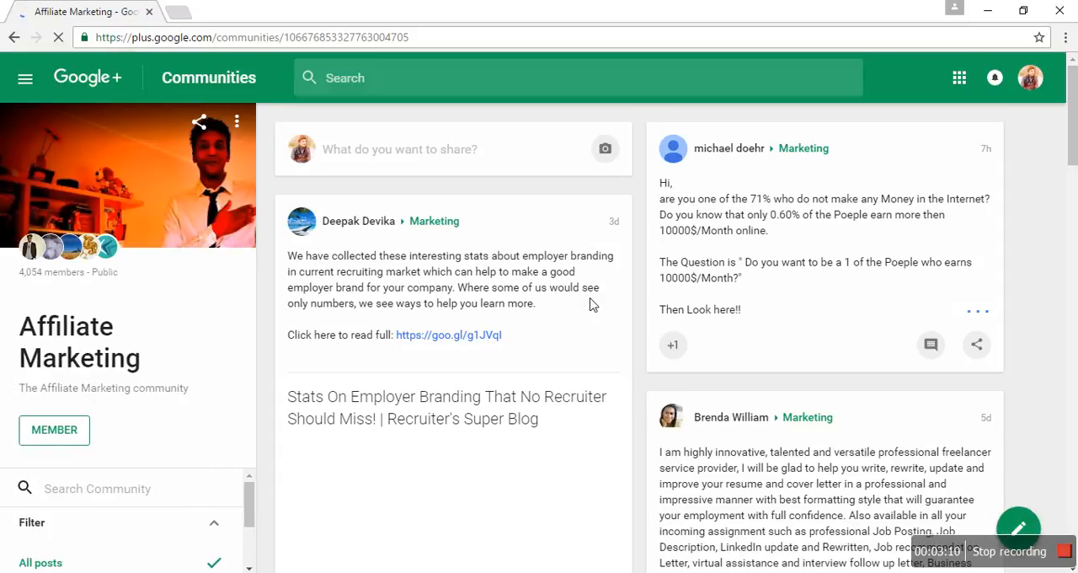
- Share 'Automation Tool' to the Affiliate Marketing community, choosing a category
click(400, 150)
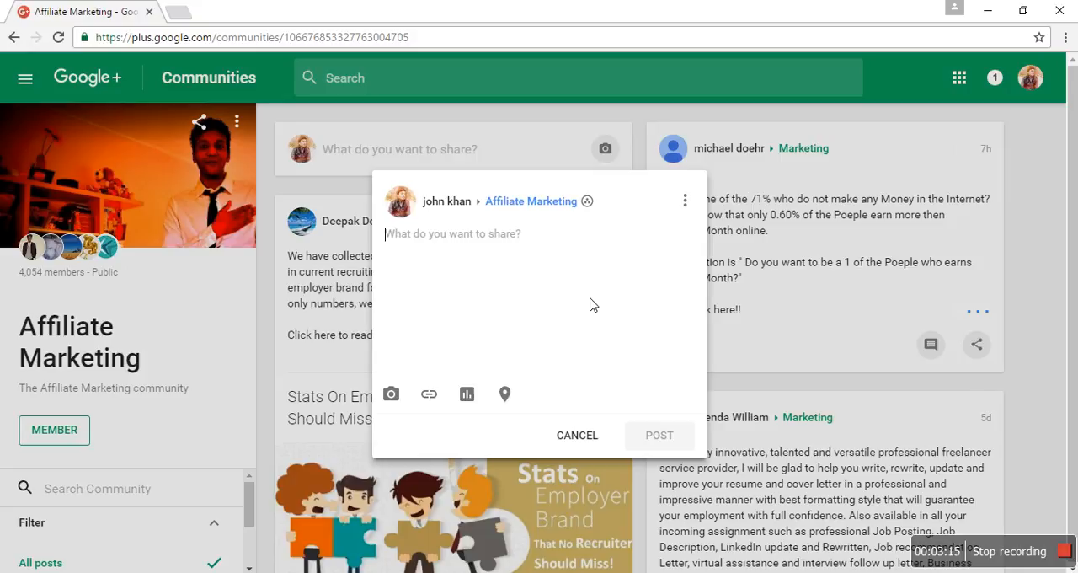
text(Automation Tool)
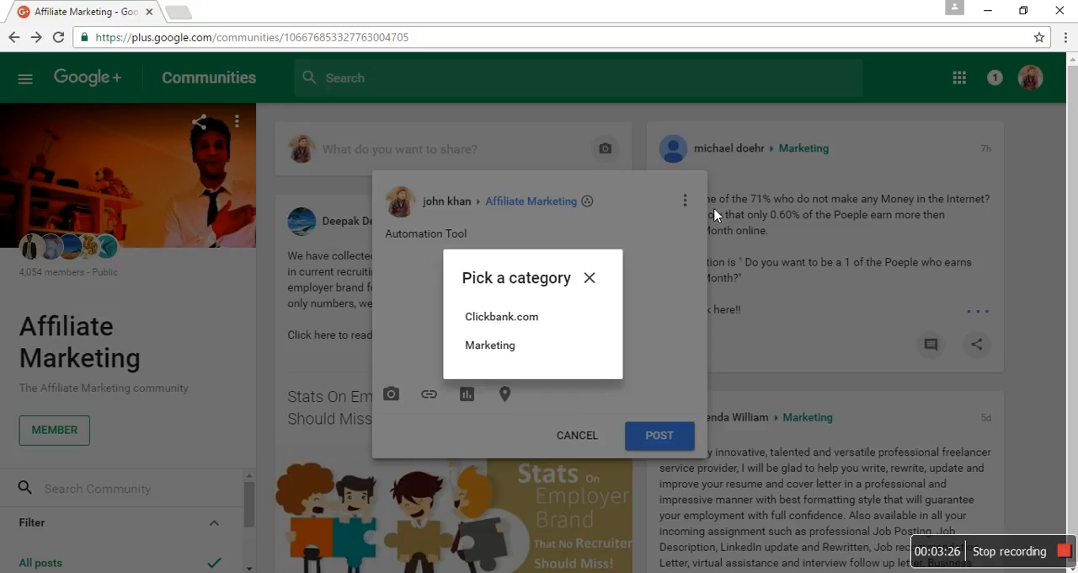
click(659, 436)
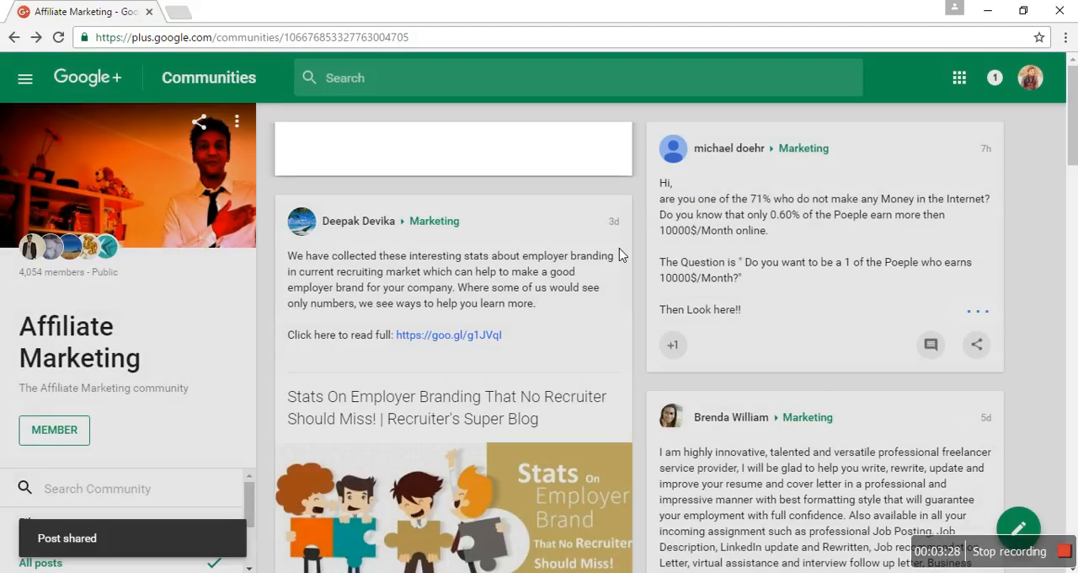